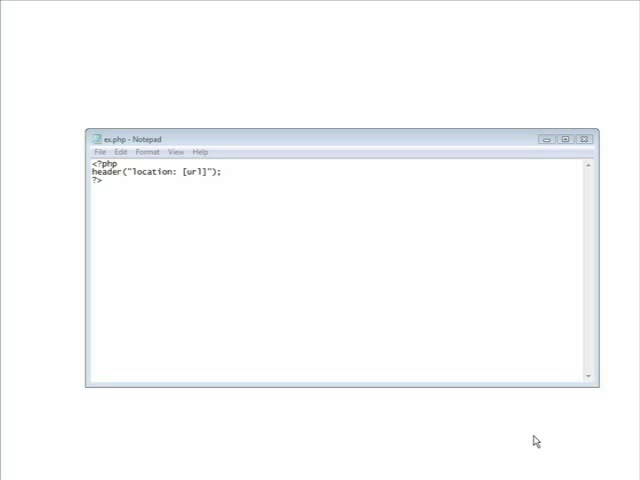
{"action": "mouse_move", "coordinate": [284, 194]}
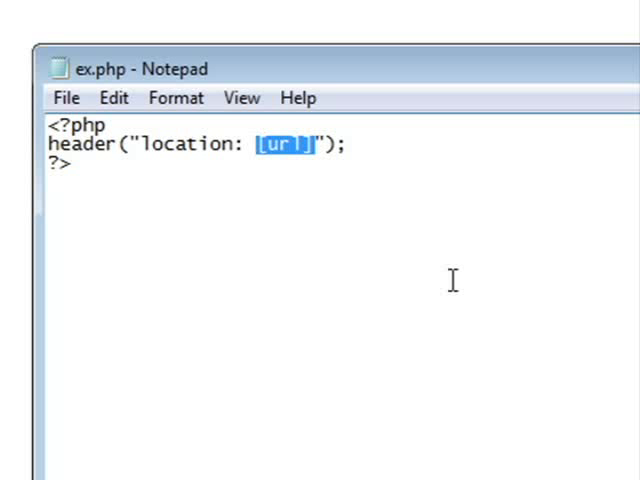
{"action": "mouse_move", "coordinate": [508, 357]}
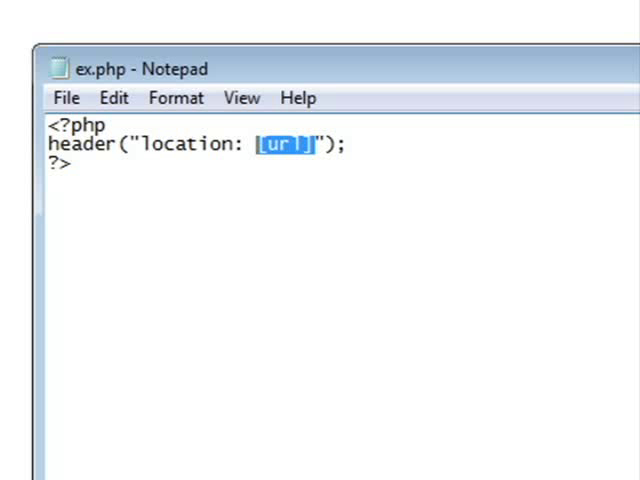
{"action": "mouse_move", "coordinate": [118, 78]}
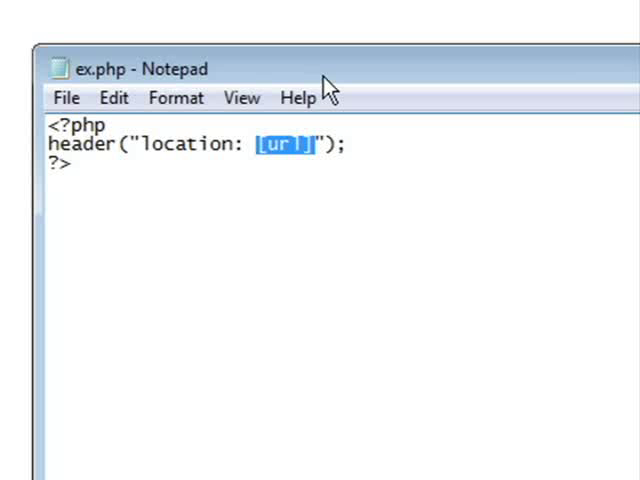
{"action": "mouse_move", "coordinate": [372, 73]}
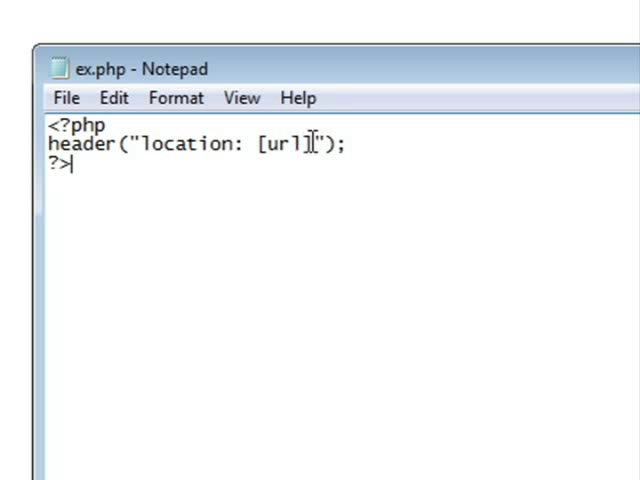
Select the [url] placeholder in the ex.php redirect header line.
{"action": "double_click", "coordinate": [285, 144]}
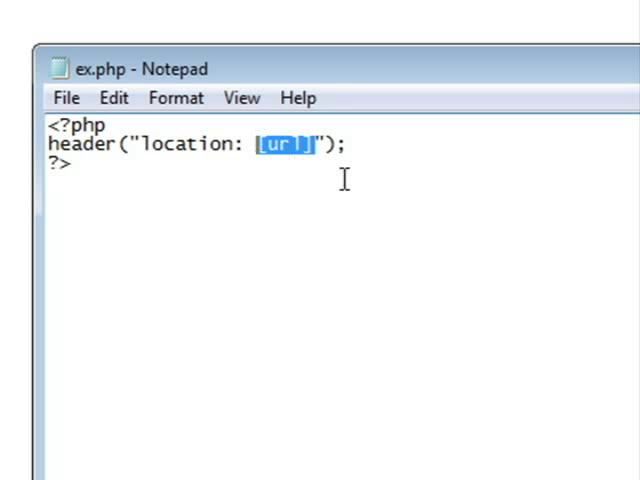
{"action": "mouse_move", "coordinate": [472, 405]}
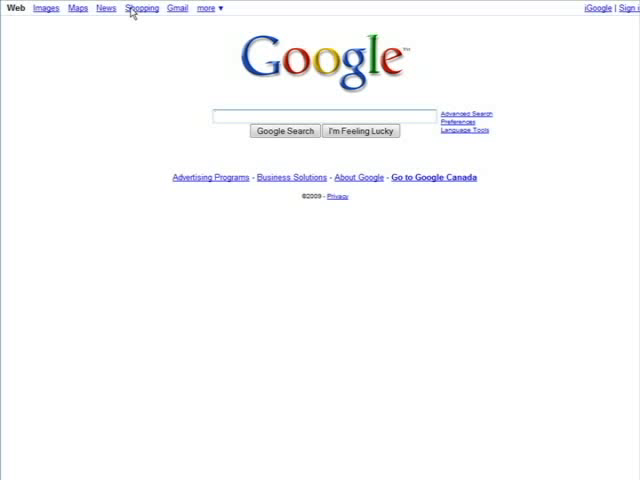
Click in the browser after ex.php redirects to the Google home page.
{"action": "left_click", "coordinate": [330, 119]}
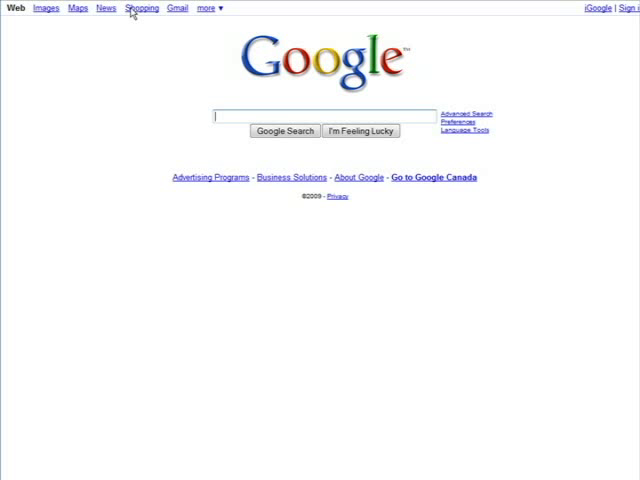